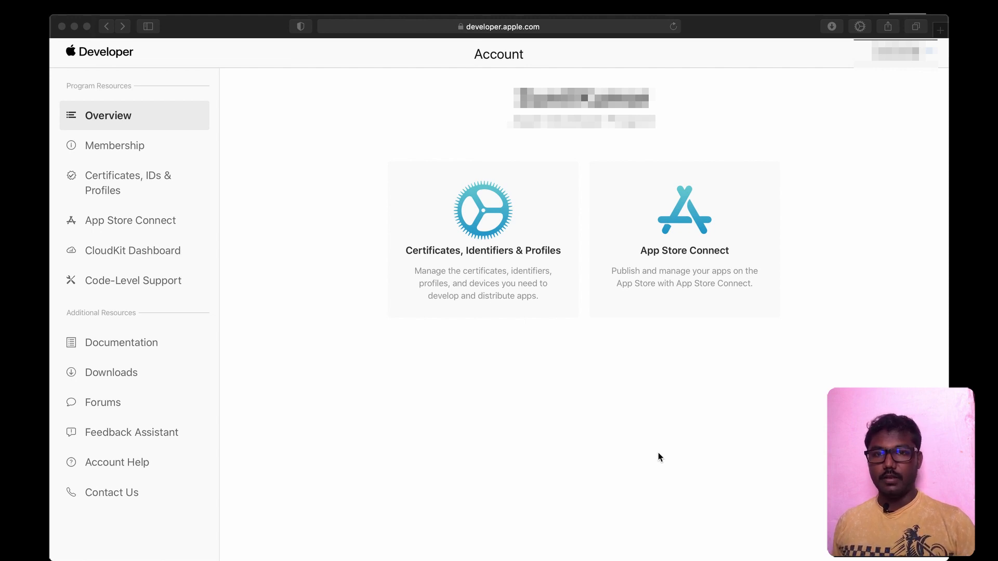
pyautogui.moveTo(488, 249)
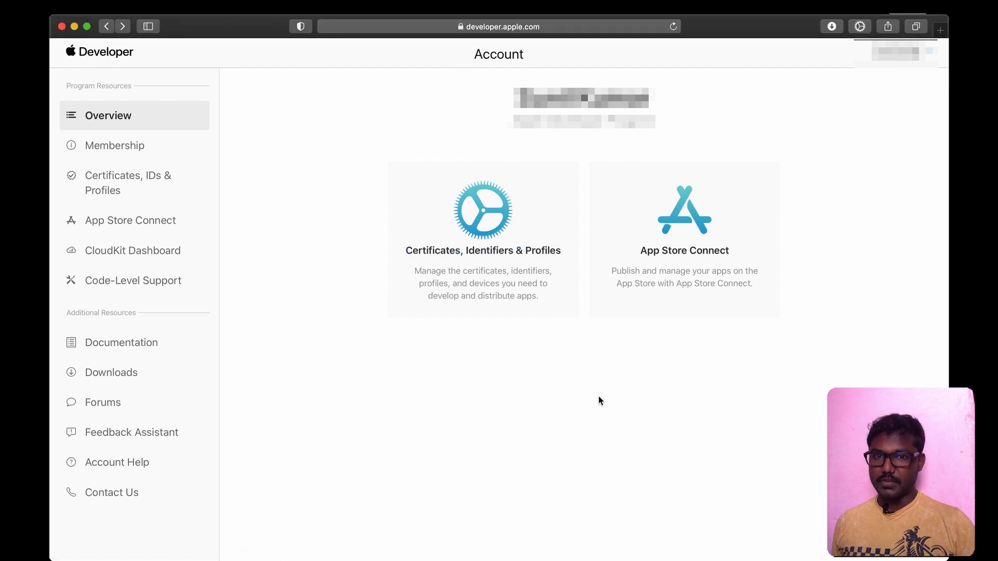
# Open the Certificates, Identifiers & Profiles card from the Apple Developer account page.
pyautogui.click(482, 250)
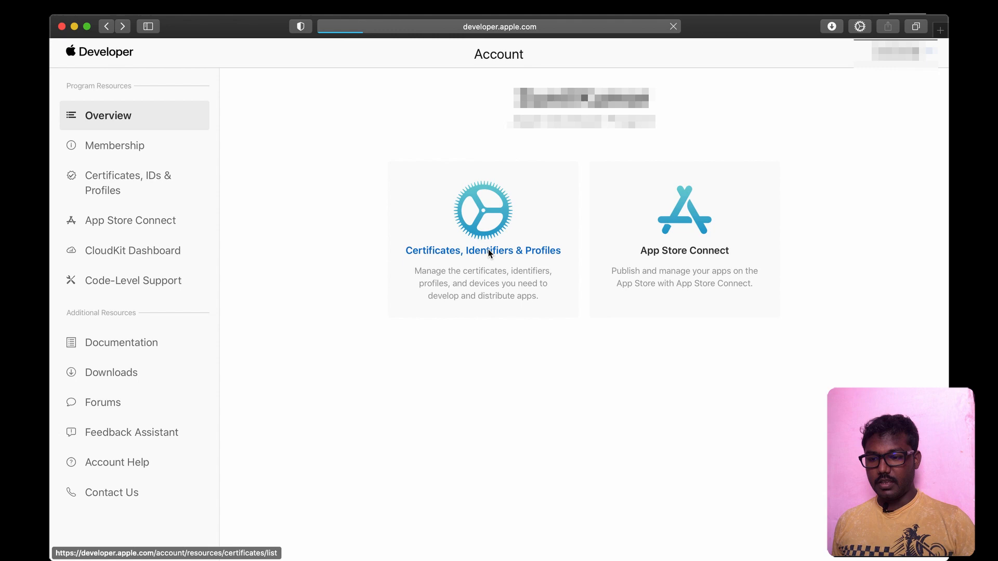
# Add a new certificate of type Apple Distribution, reaching the CSR upload step.
pyautogui.click(485, 251)
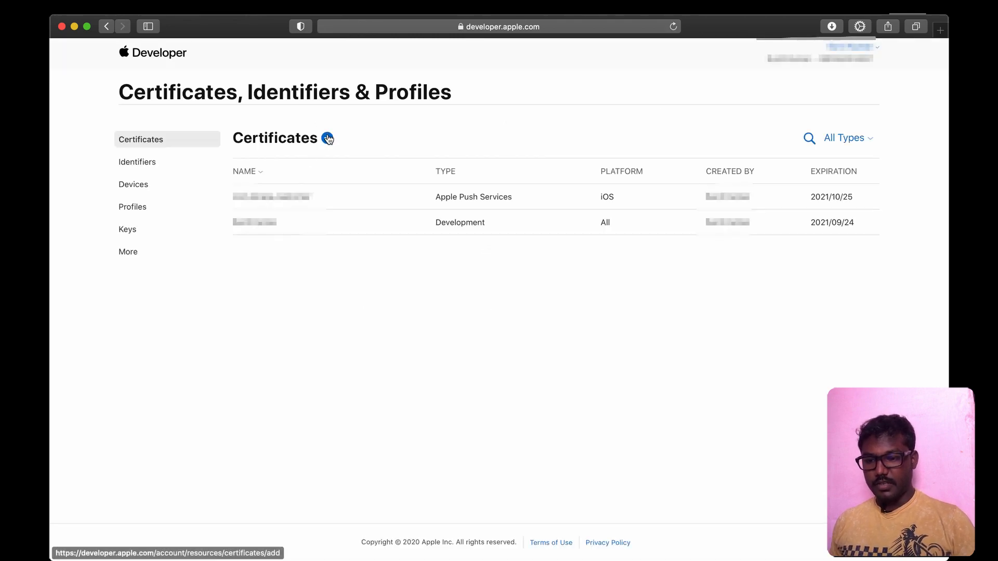
pyautogui.click(327, 139)
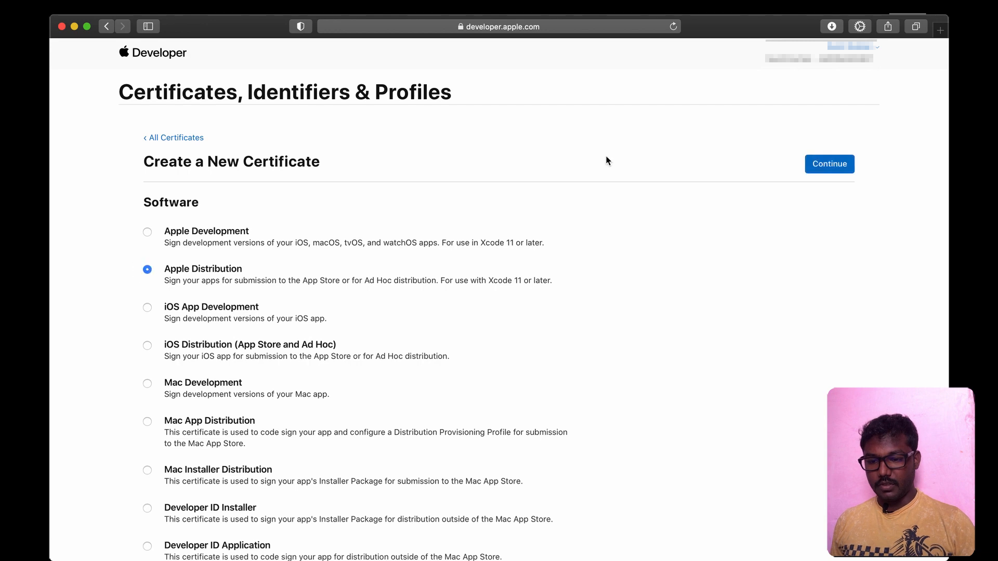
pyautogui.click(829, 164)
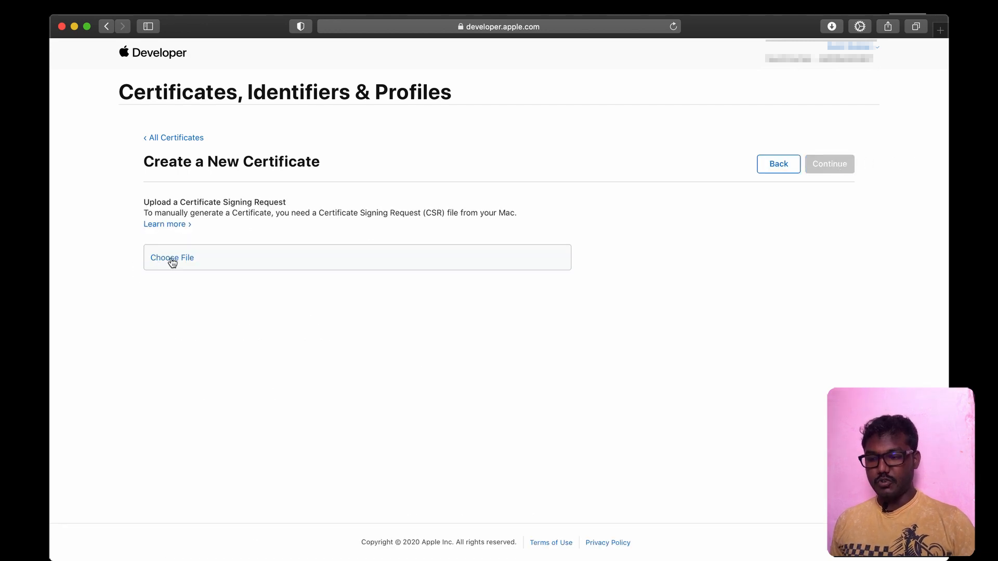
# Attach CertificateSigningRequest.certSigningRequest from Documents > My CSR file to the request.
pyautogui.click(172, 258)
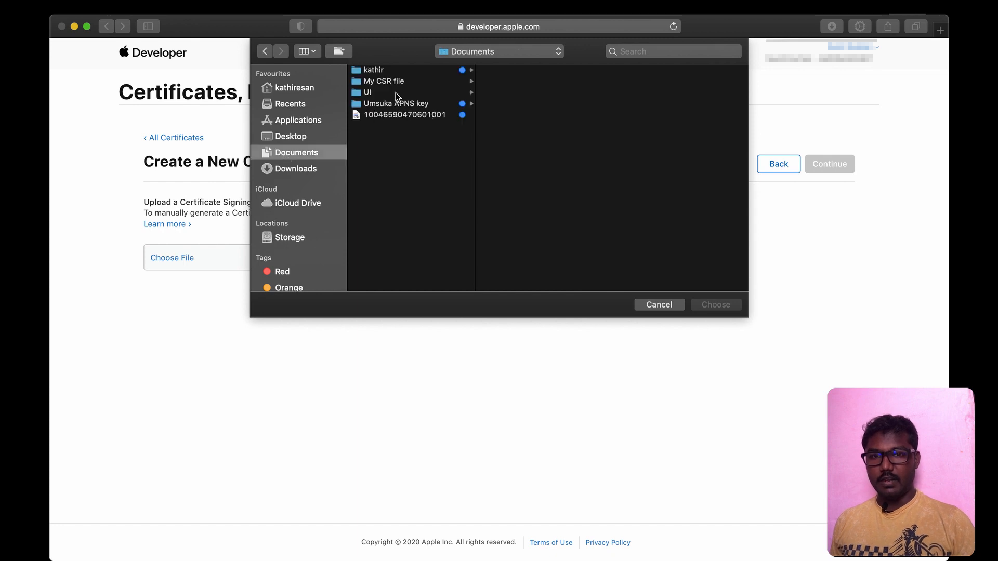
pyautogui.click(374, 71)
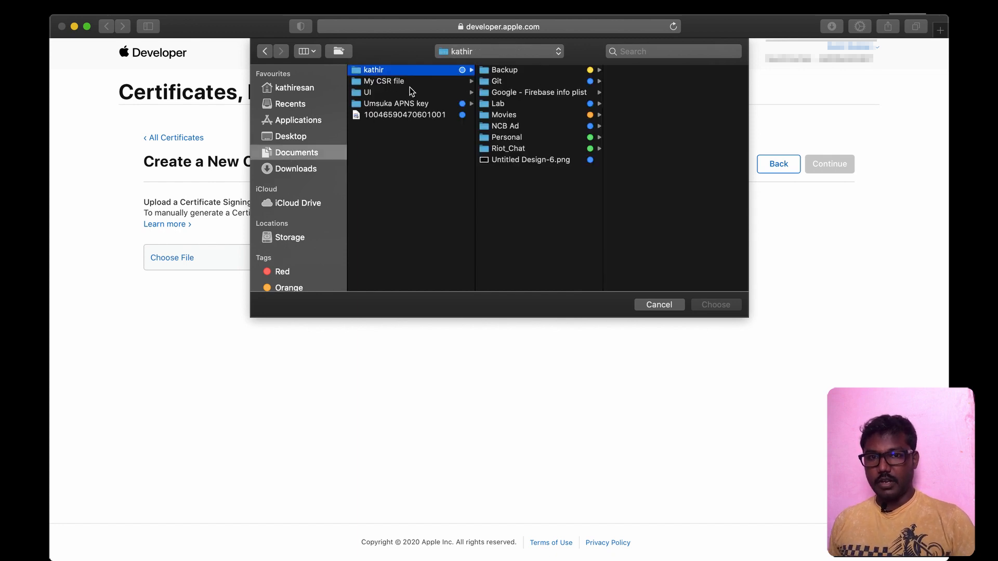
pyautogui.click(383, 81)
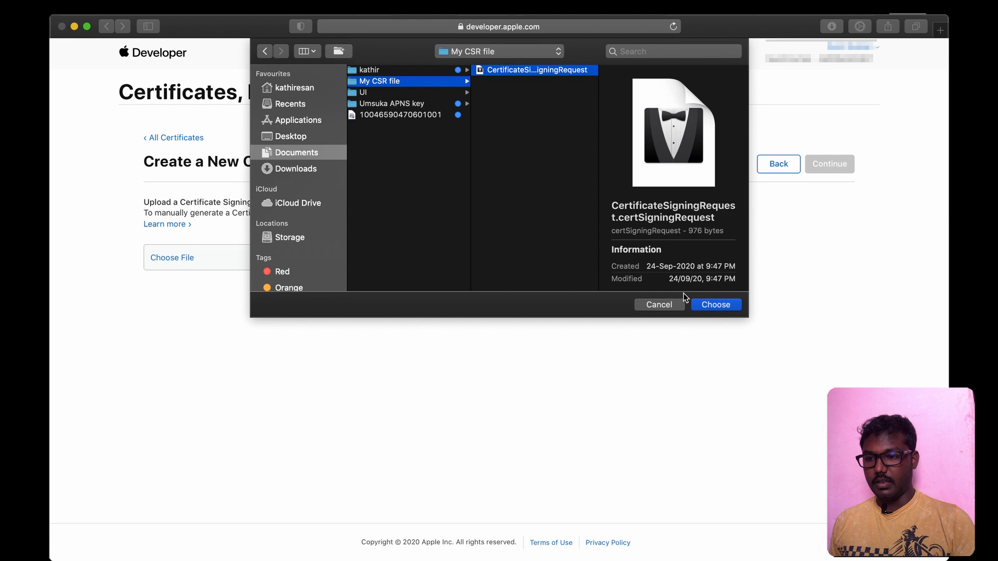
pyautogui.click(715, 304)
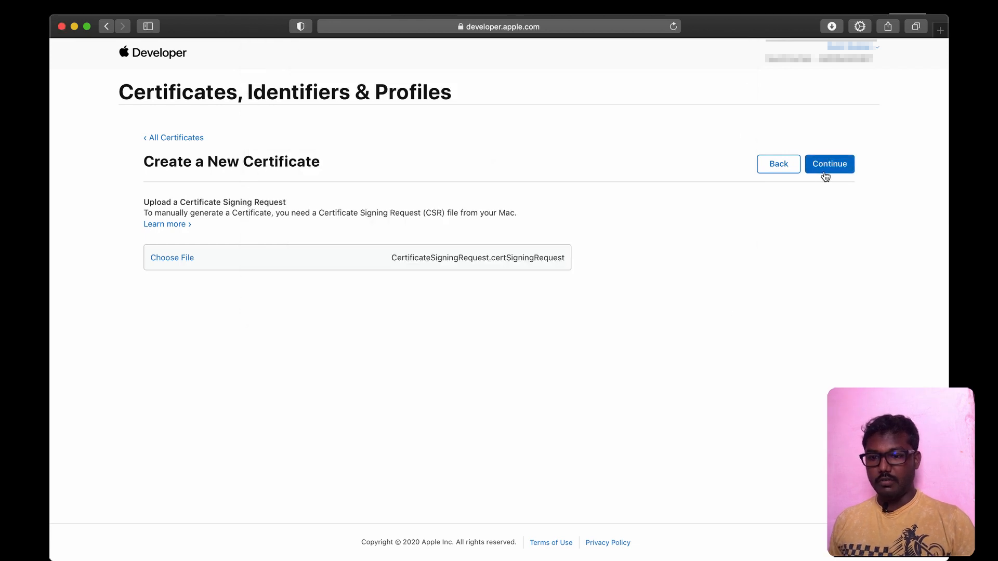
# Generate and download the distribution certificate, then add a new provisioning profile.
pyautogui.click(828, 163)
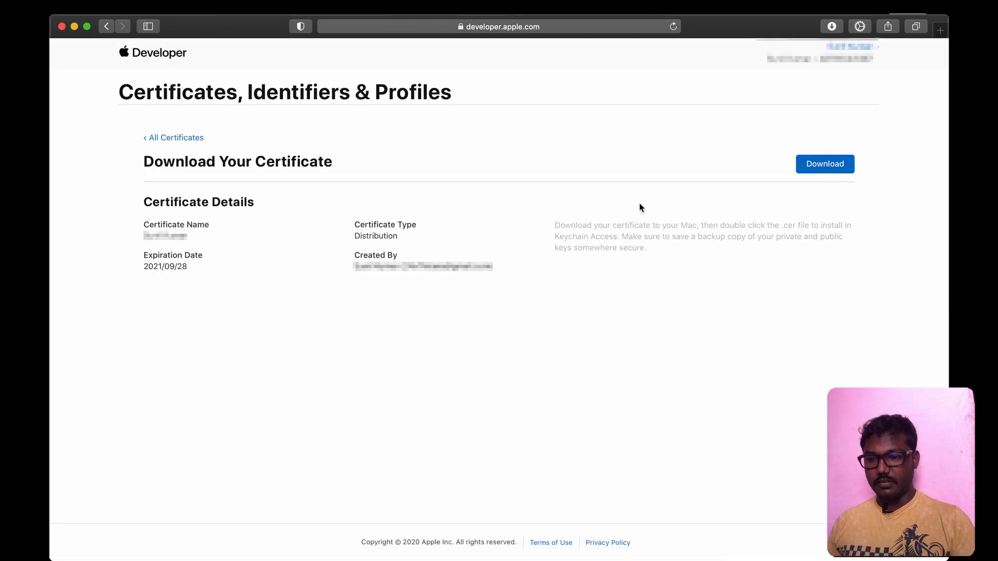
pyautogui.click(825, 164)
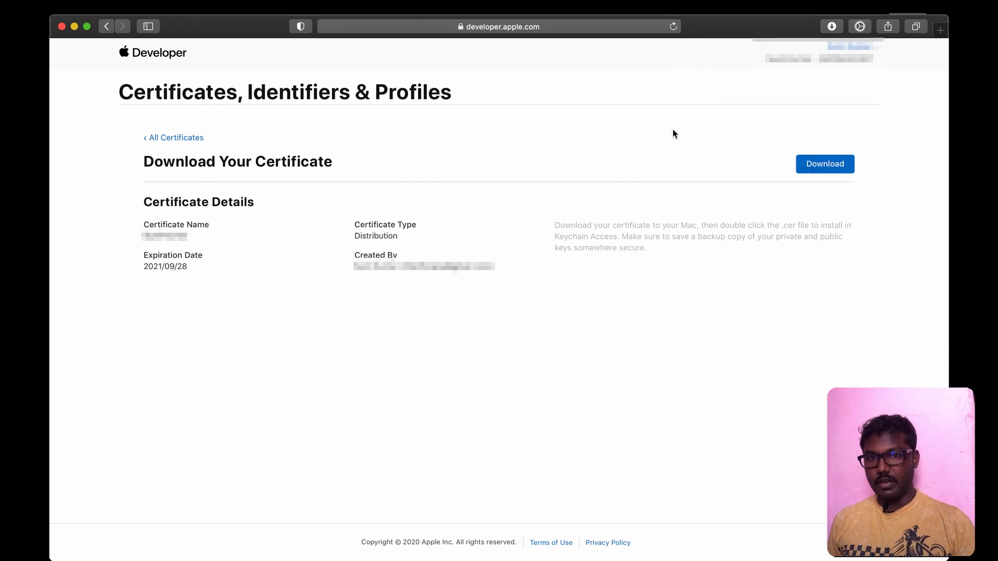
pyautogui.click(173, 137)
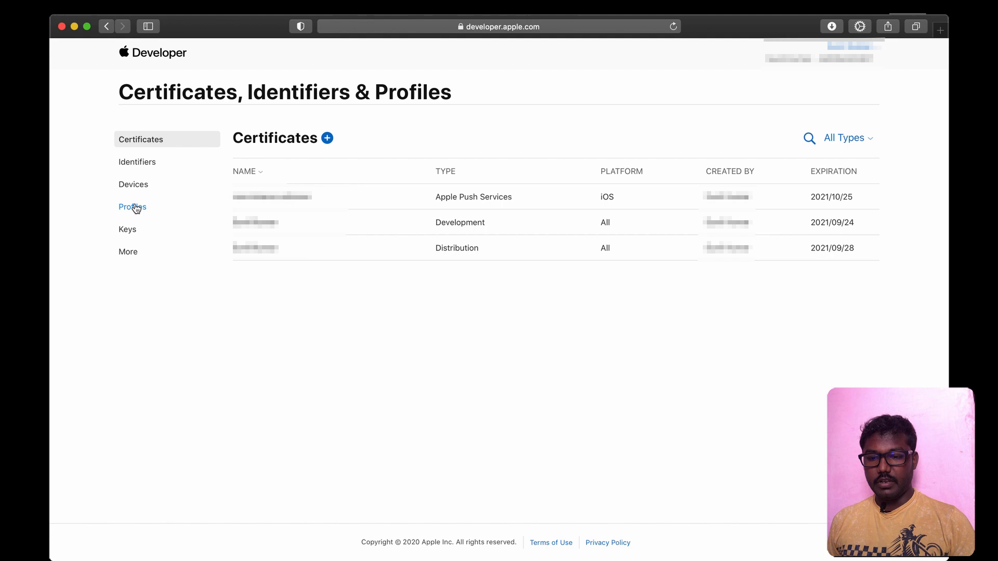
pyautogui.click(132, 206)
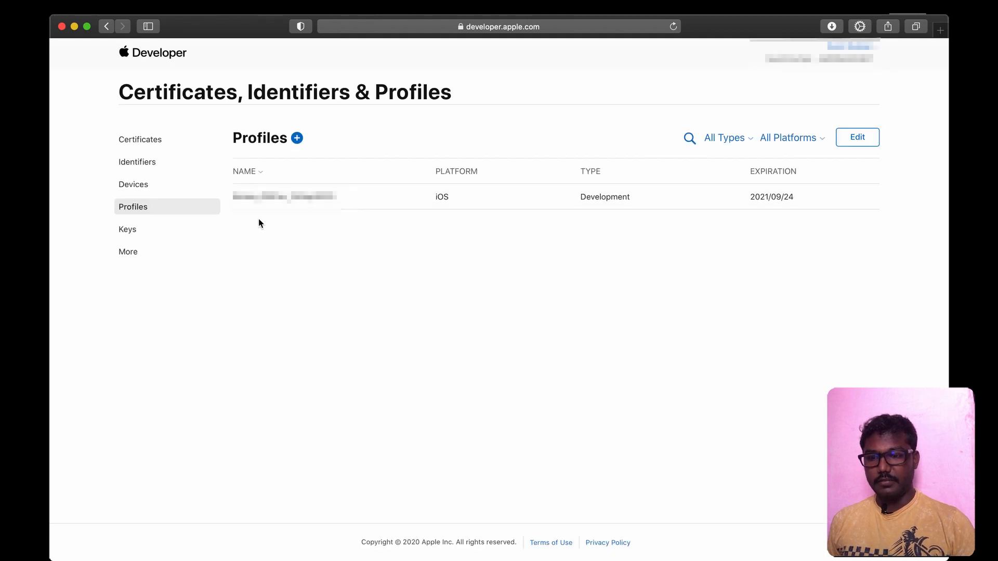
pyautogui.click(296, 138)
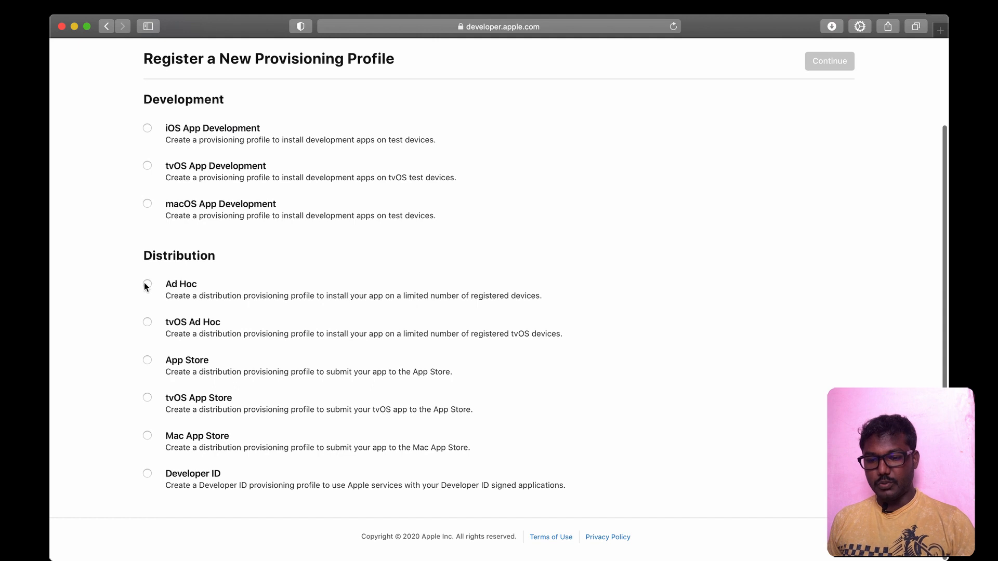
# Choose the App Store profile type, then select the App ID and distribution certificate.
pyautogui.click(147, 284)
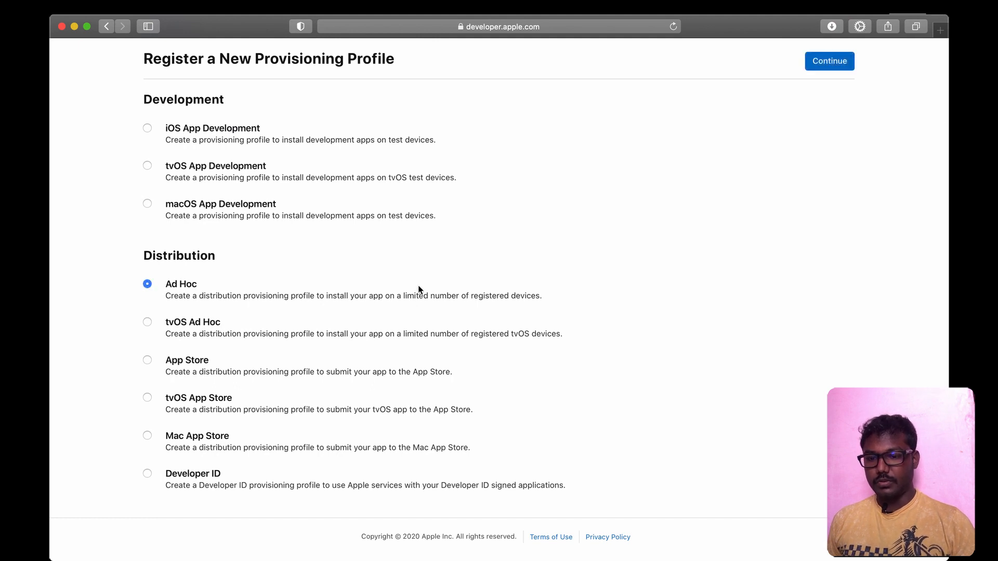
pyautogui.moveTo(151, 361)
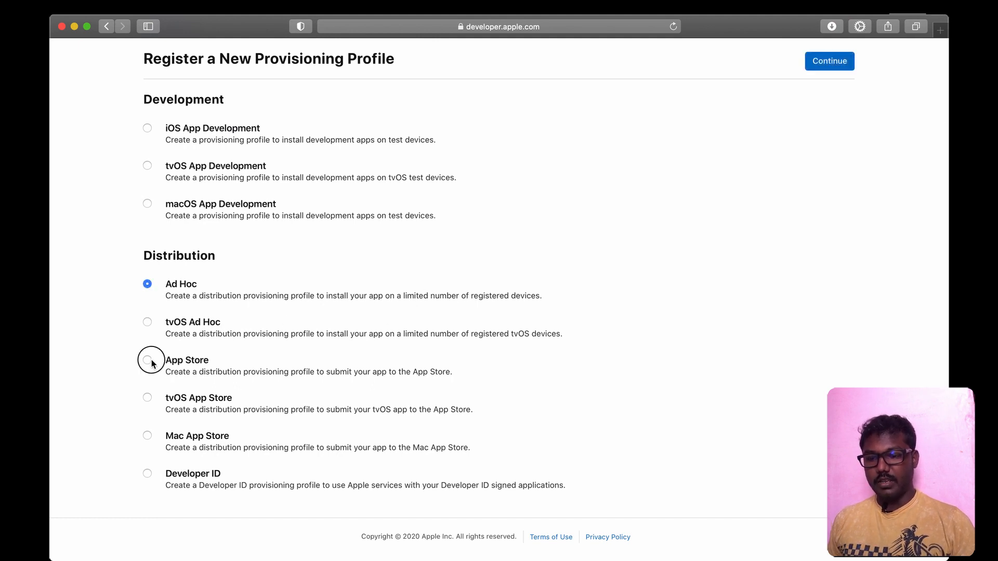
pyautogui.moveTo(174, 329)
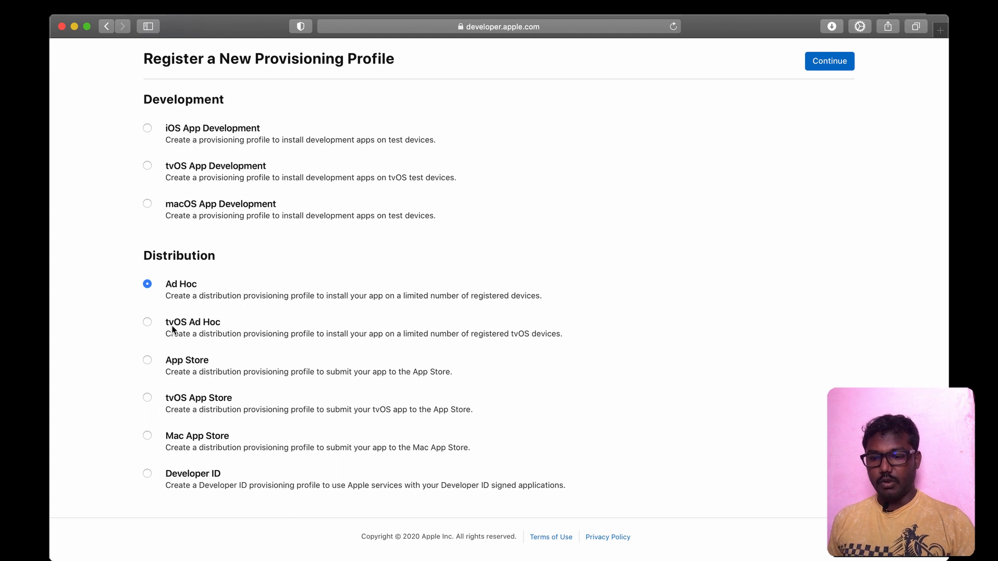
pyautogui.click(148, 360)
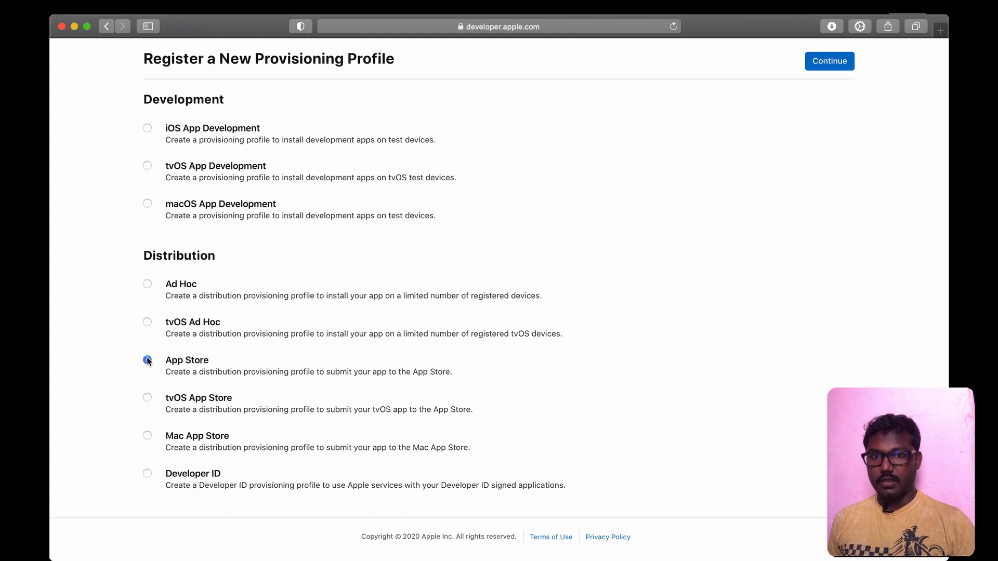
pyautogui.click(148, 283)
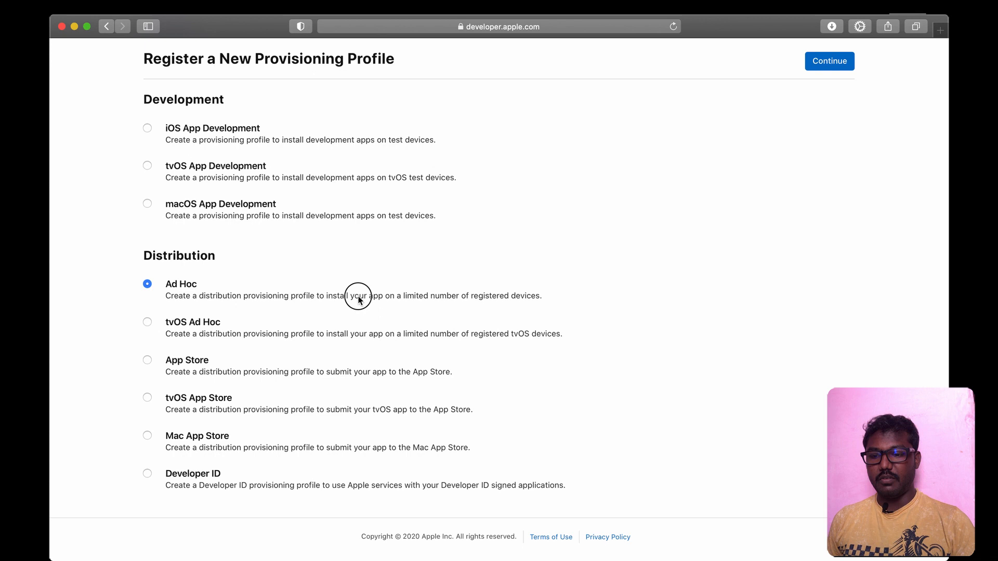
pyautogui.moveTo(188, 377)
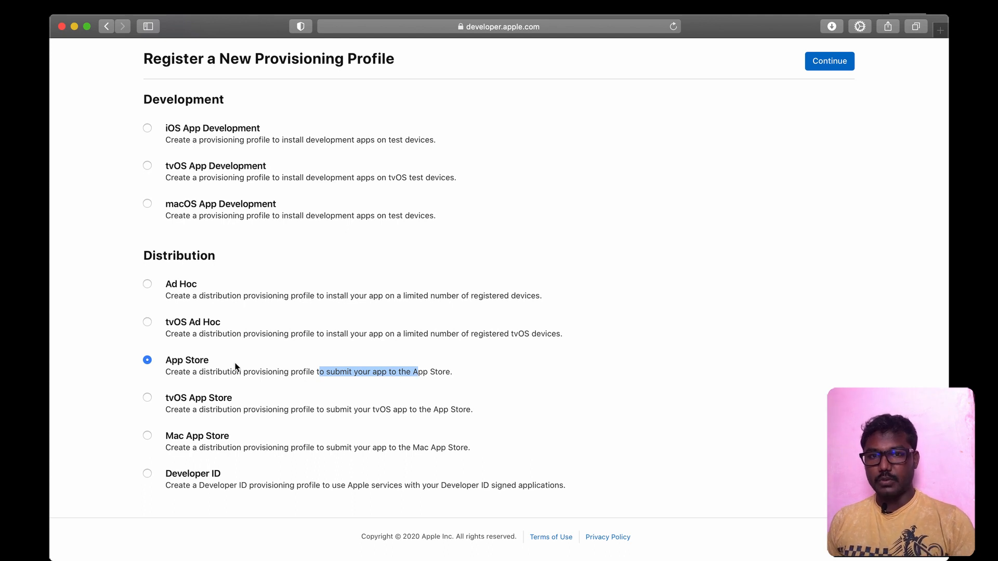
pyautogui.moveTo(199, 379)
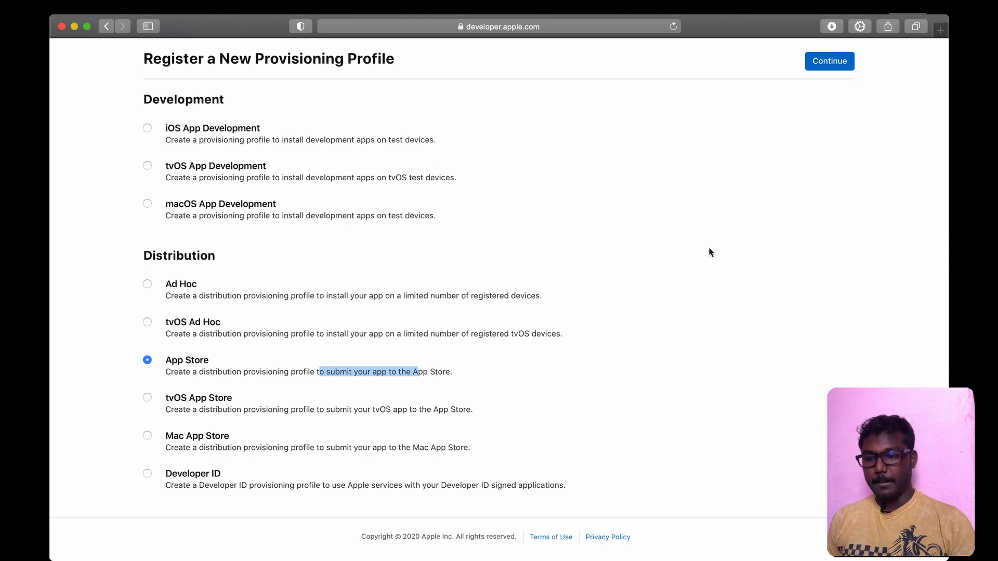
pyautogui.click(829, 62)
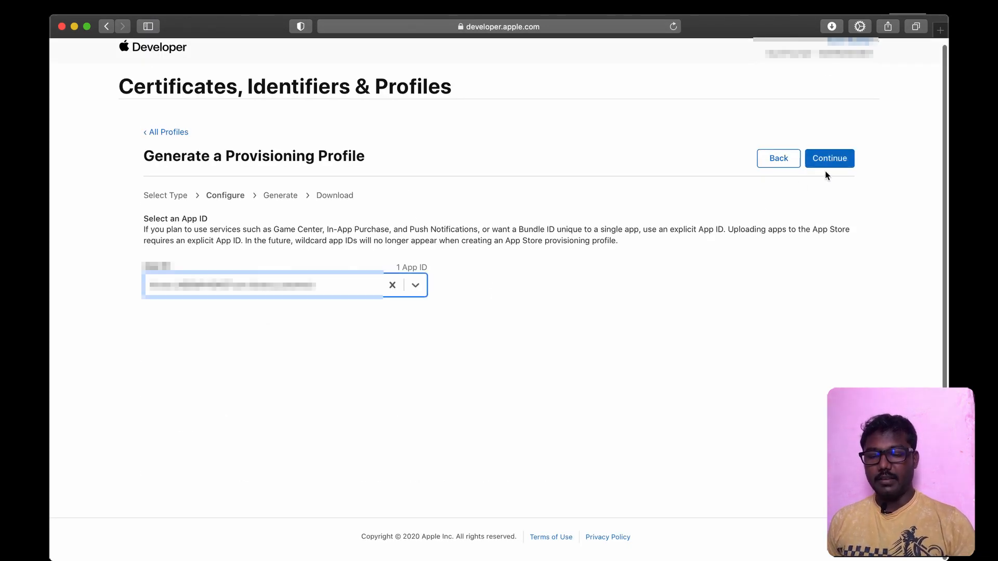
pyautogui.click(829, 158)
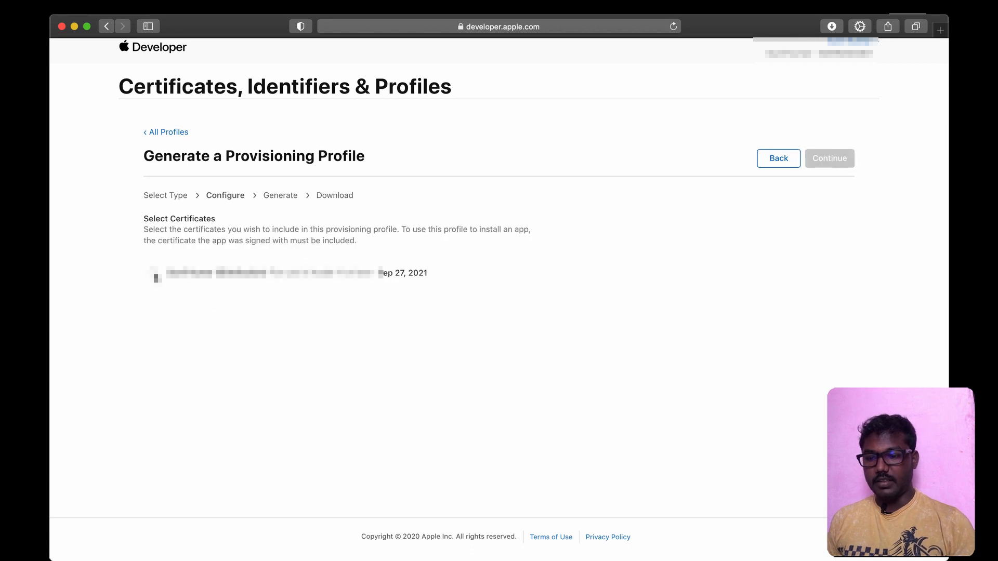
pyautogui.click(828, 158)
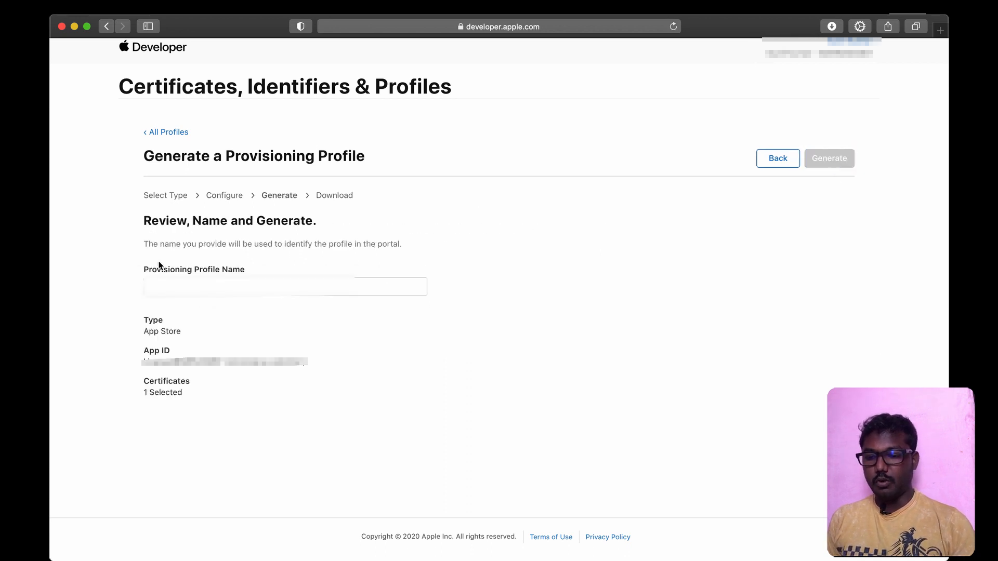
# Enter a provisioning profile name and generate the App Store profile.
pyautogui.click(284, 286)
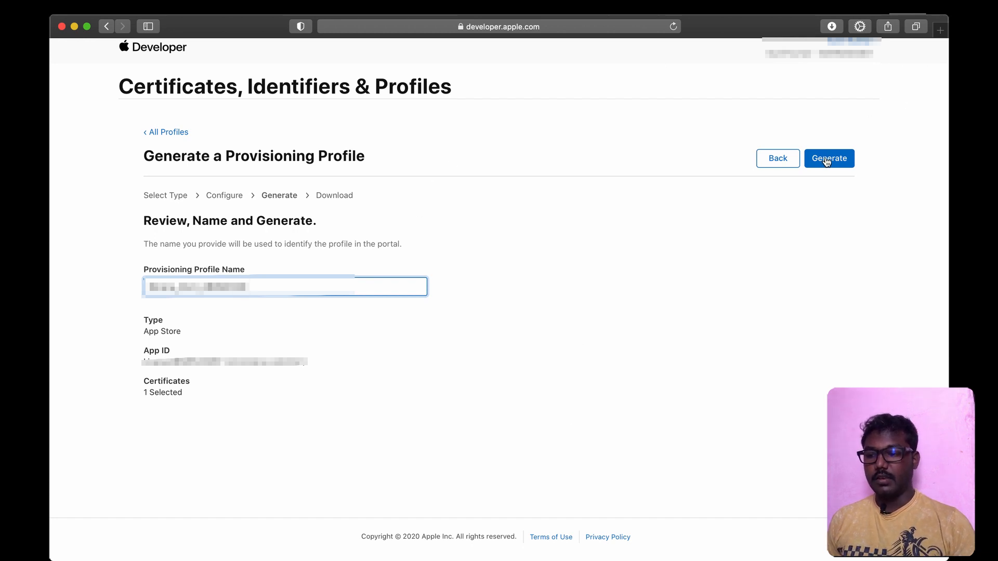
pyautogui.click(829, 158)
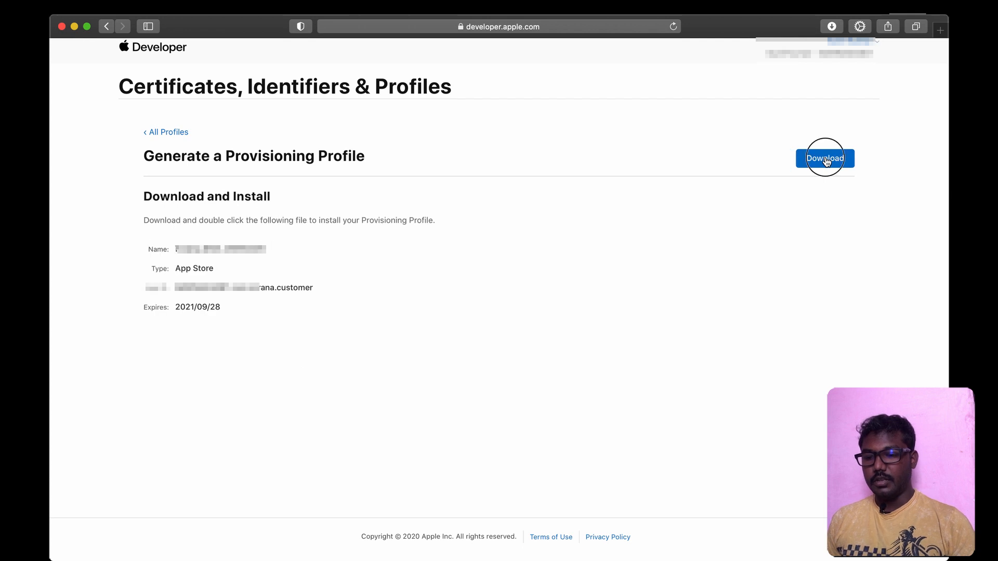